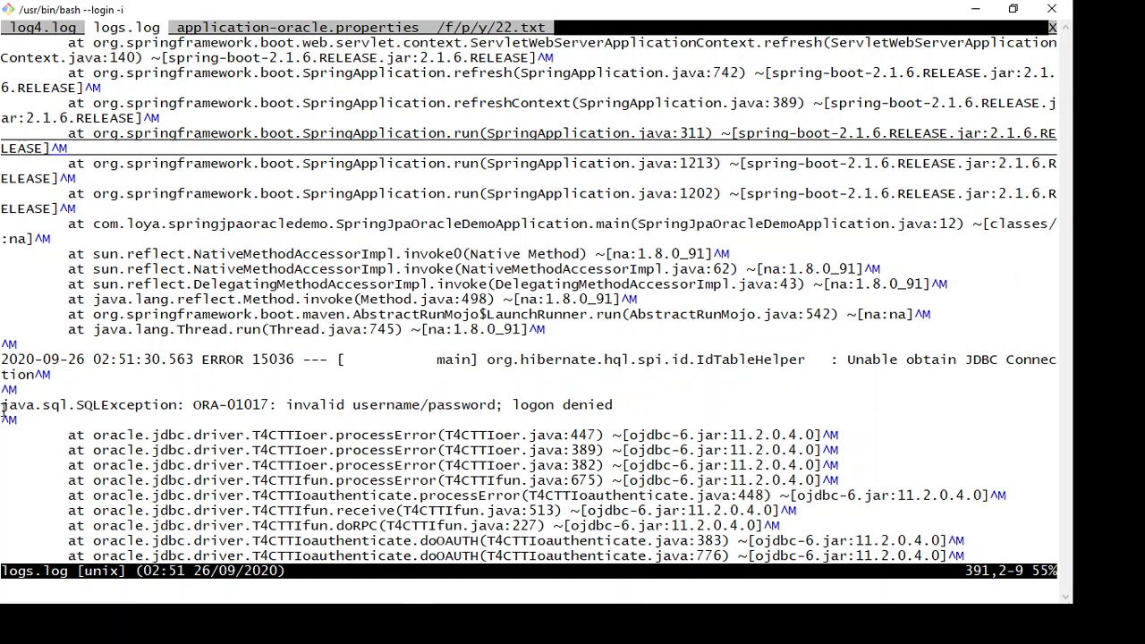
- Highlight the 'logon denied' ORA-01017 error message in logs.log
{"action": "double_click", "coordinate": [36, 404]}
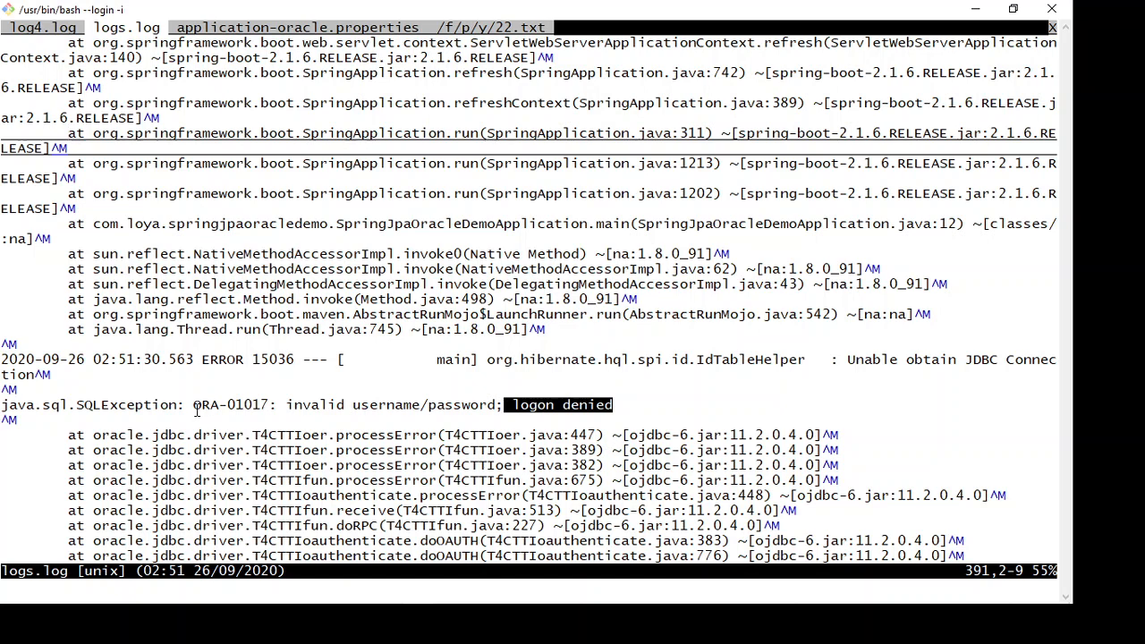
{"action": "mouse_move", "coordinate": [190, 404]}
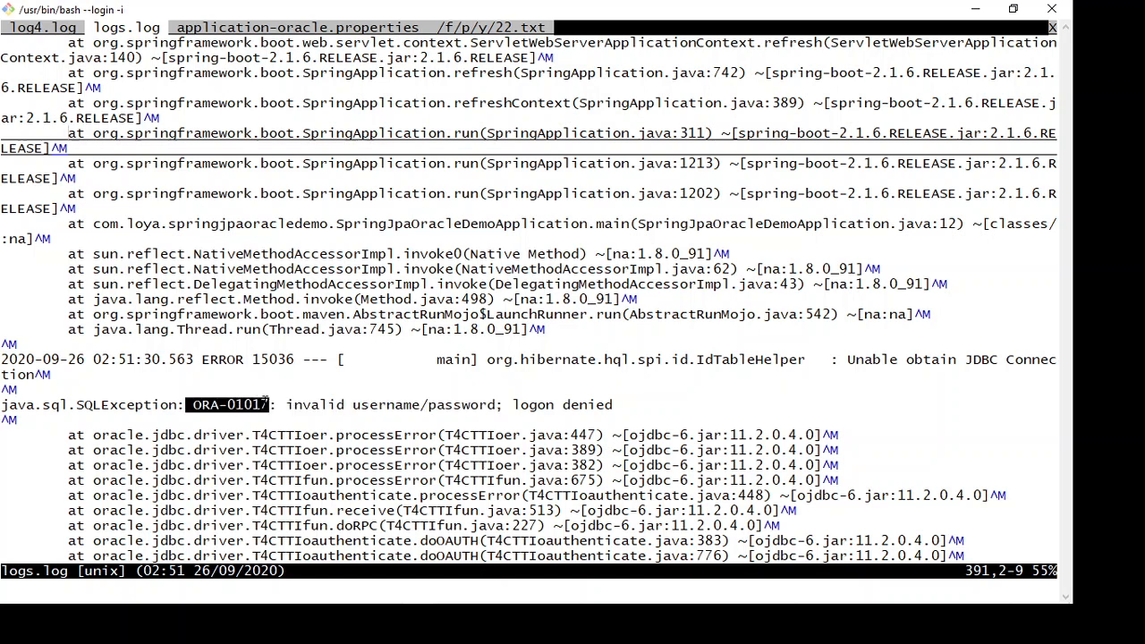
{"action": "mouse_move", "coordinate": [301, 419]}
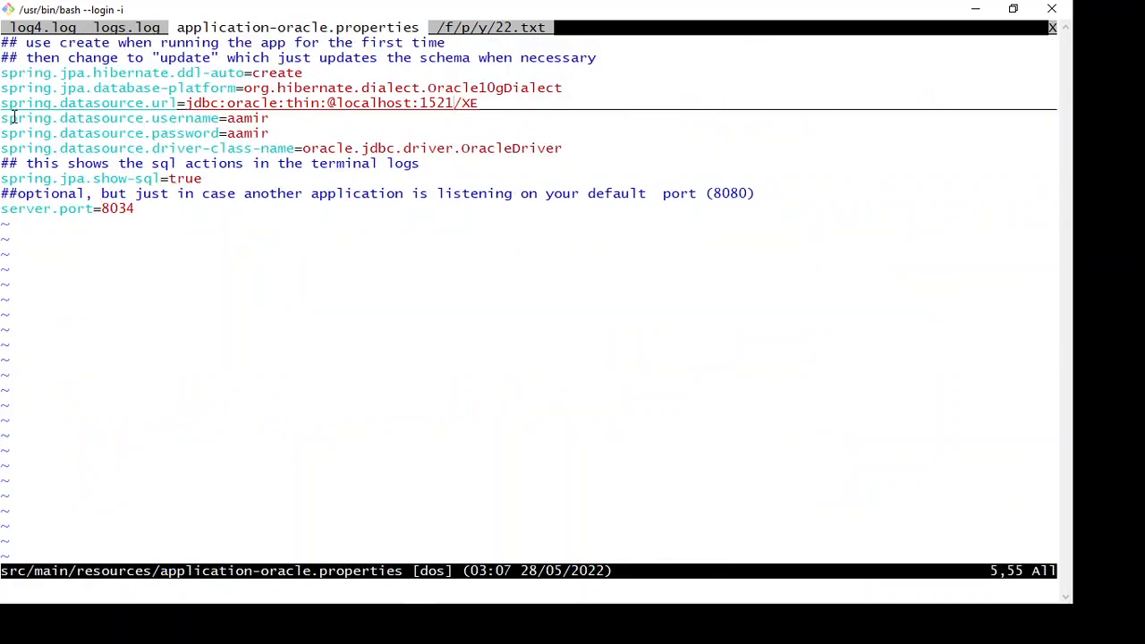
{"action": "double_click", "coordinate": [89, 102]}
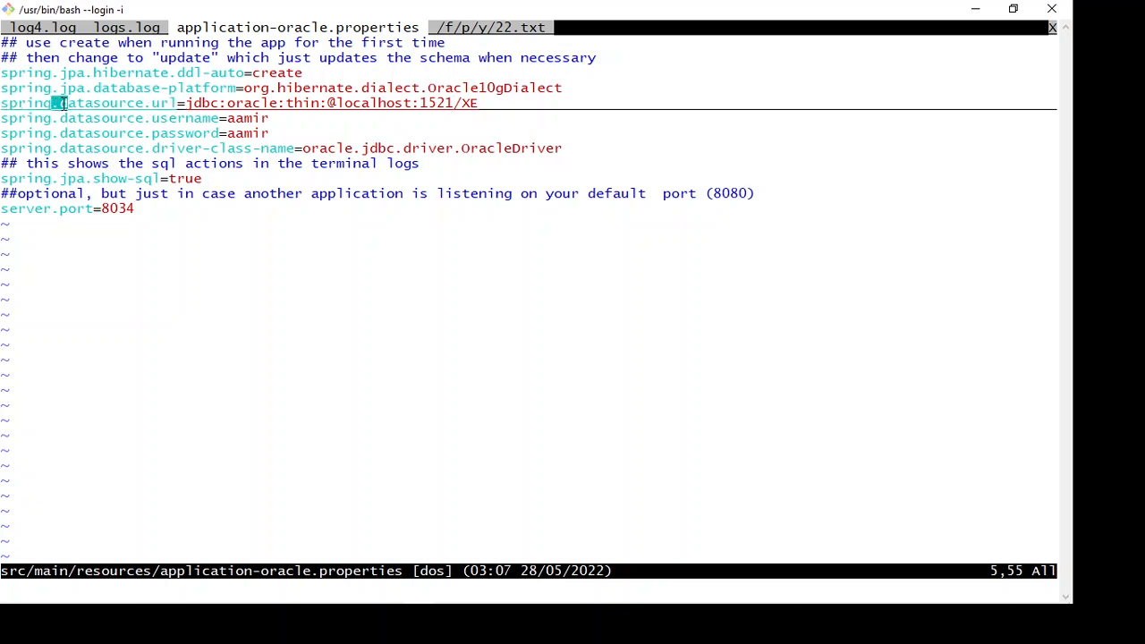
{"action": "double_click", "coordinate": [99, 104]}
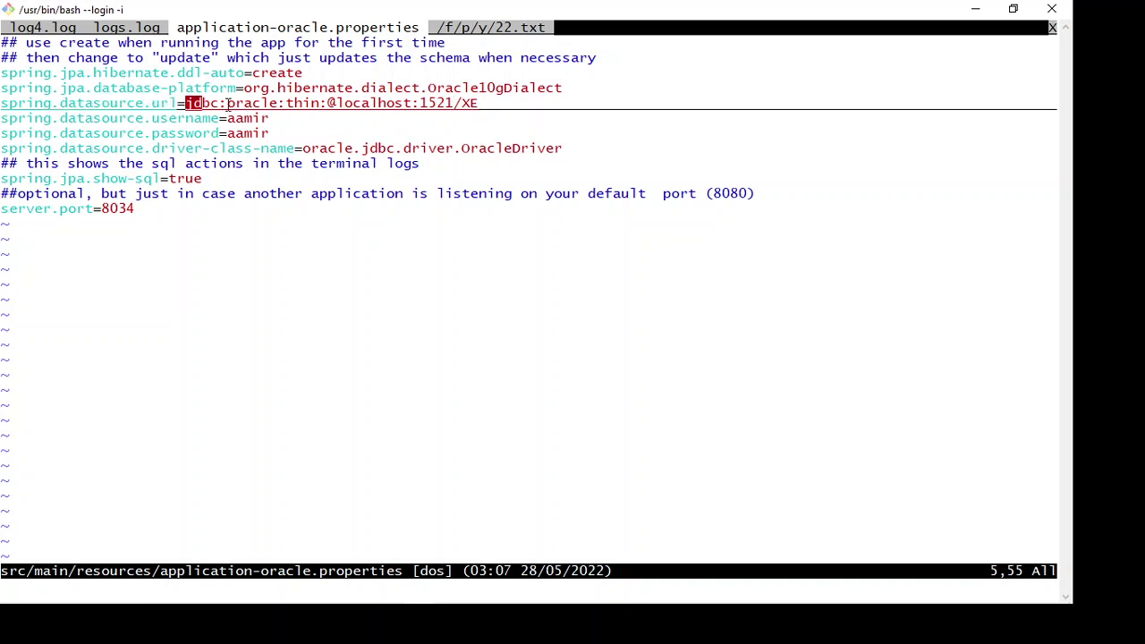
{"action": "left_click_drag", "start_coordinate": [188, 102], "coordinate": [478, 102]}
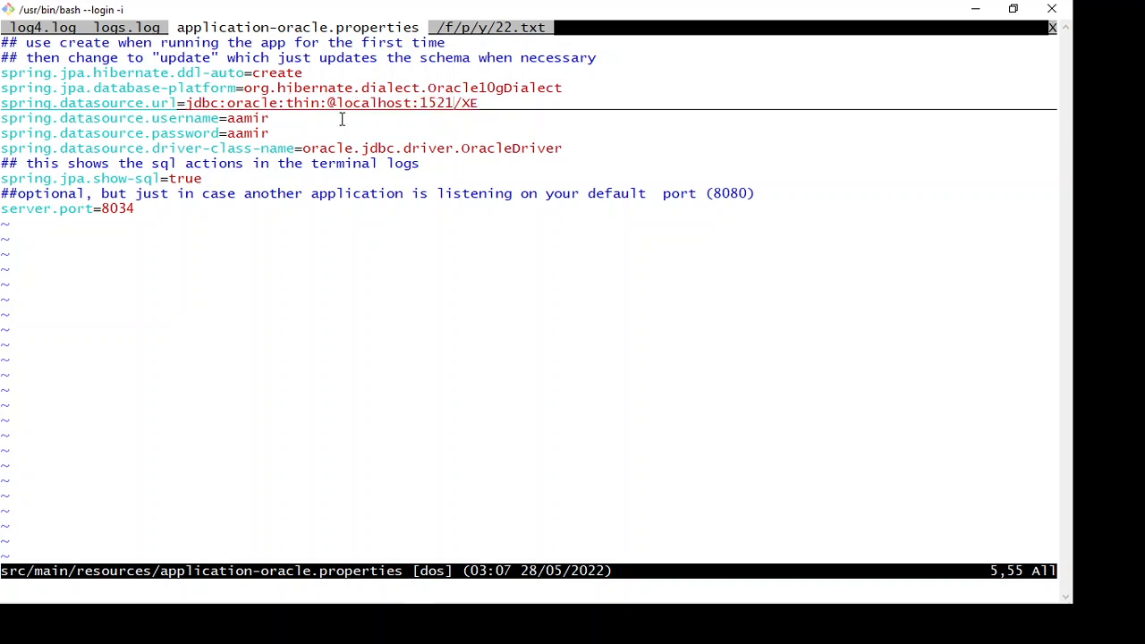
{"action": "double_click", "coordinate": [71, 118]}
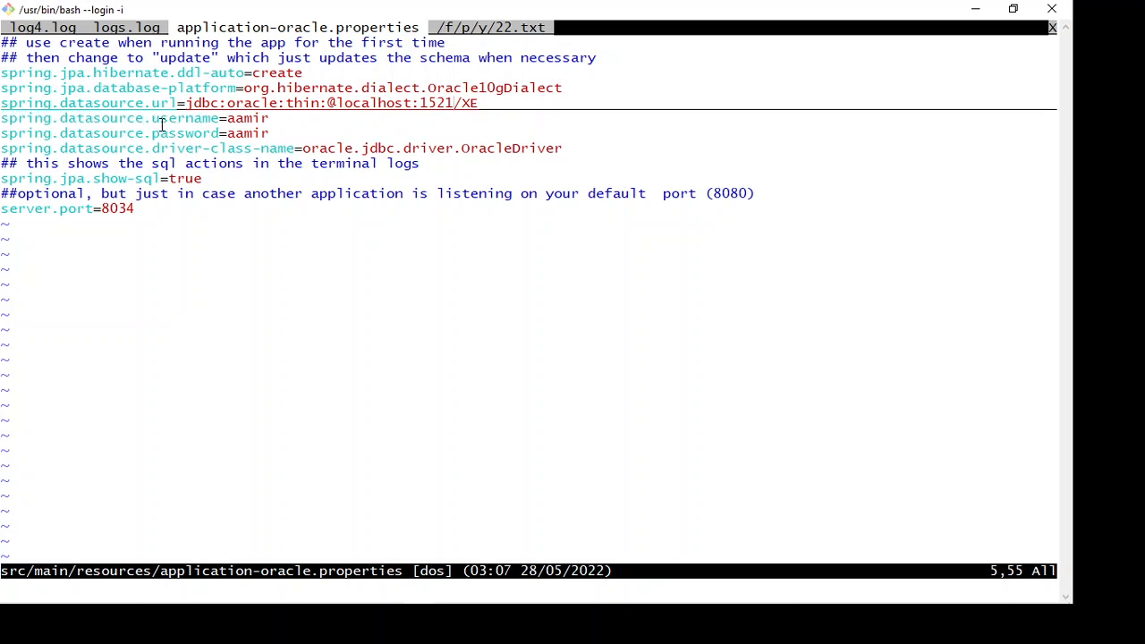
{"action": "double_click", "coordinate": [182, 118]}
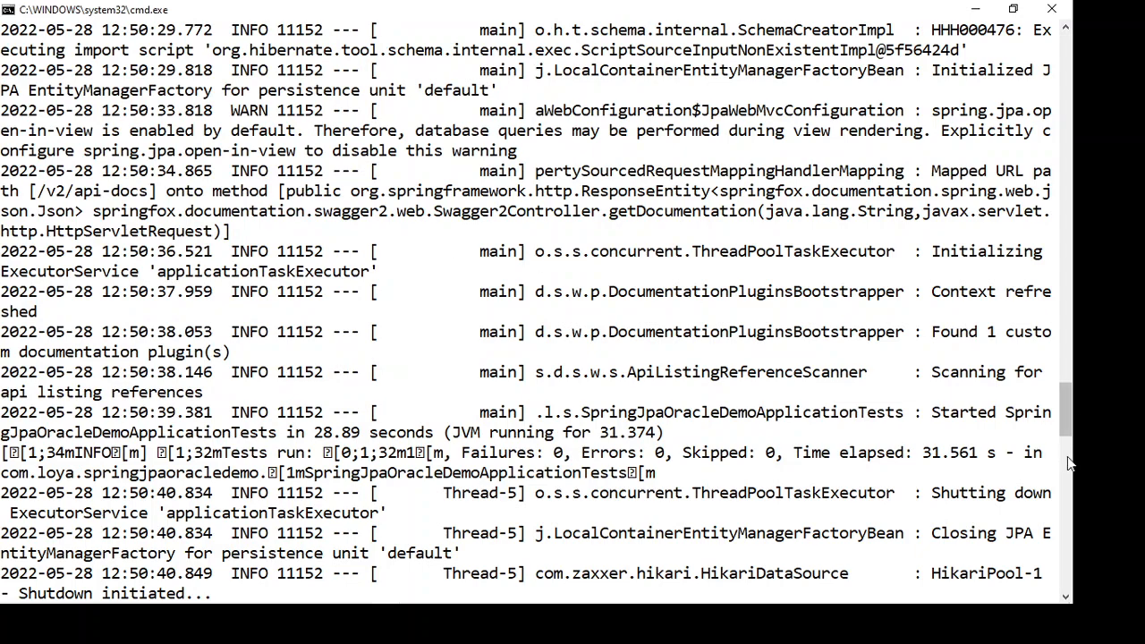
- Scroll the Maven build log to the 'Tests run: 1, Failures: 0' results
{"action": "scroll", "scroll_direction": "down", "scroll_amount": 3}
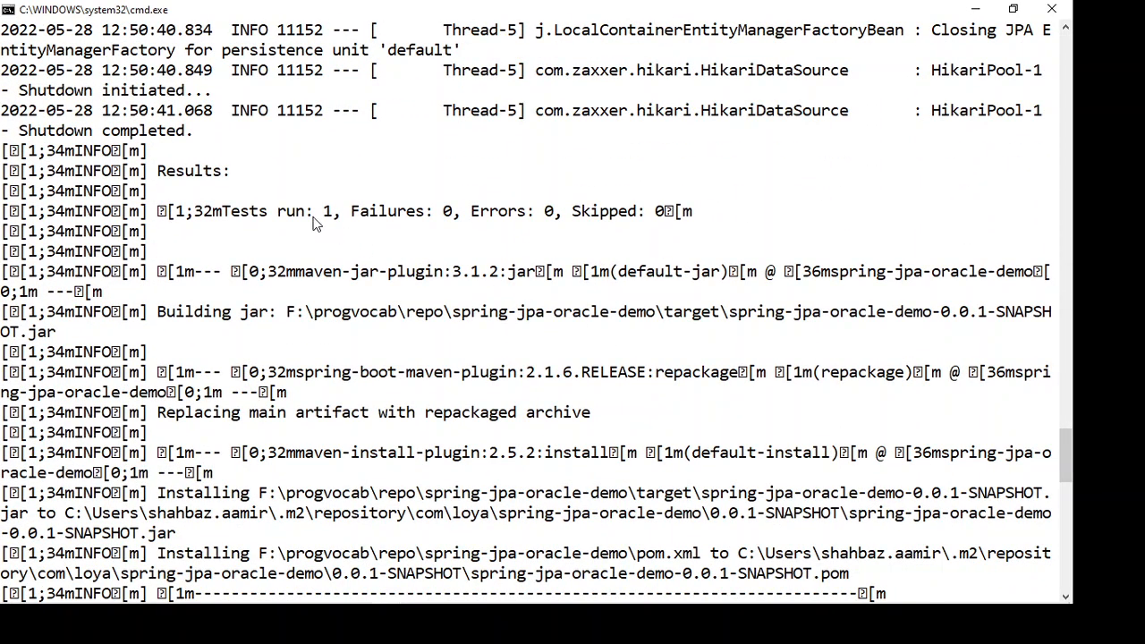
{"action": "mouse_move", "coordinate": [331, 222]}
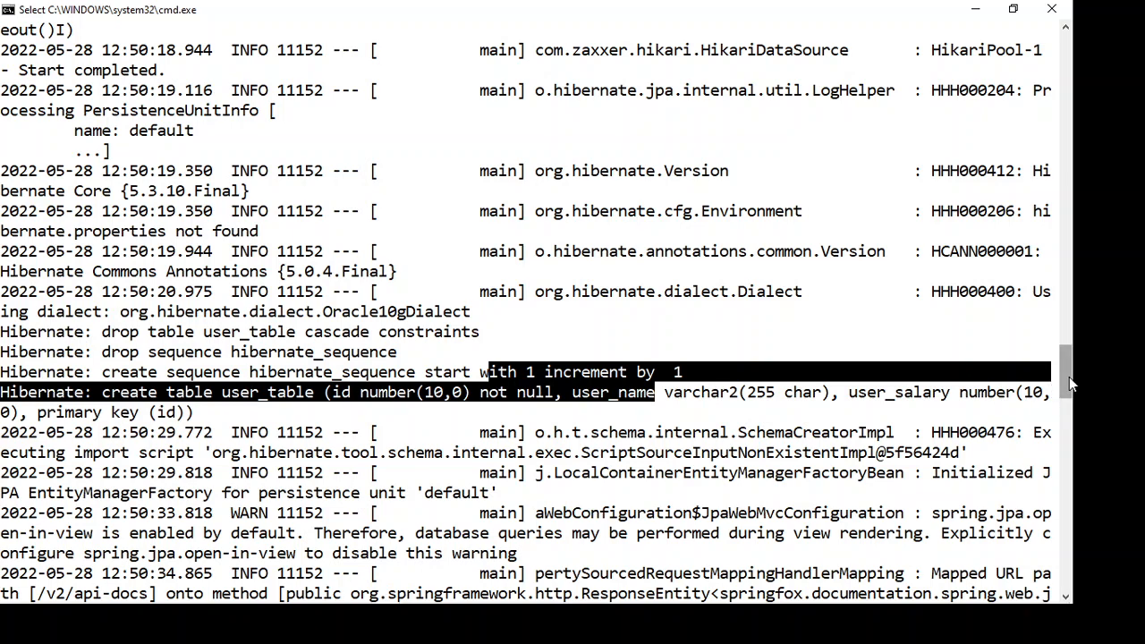
{"action": "scroll", "scroll_direction": "up", "scroll_amount": 3}
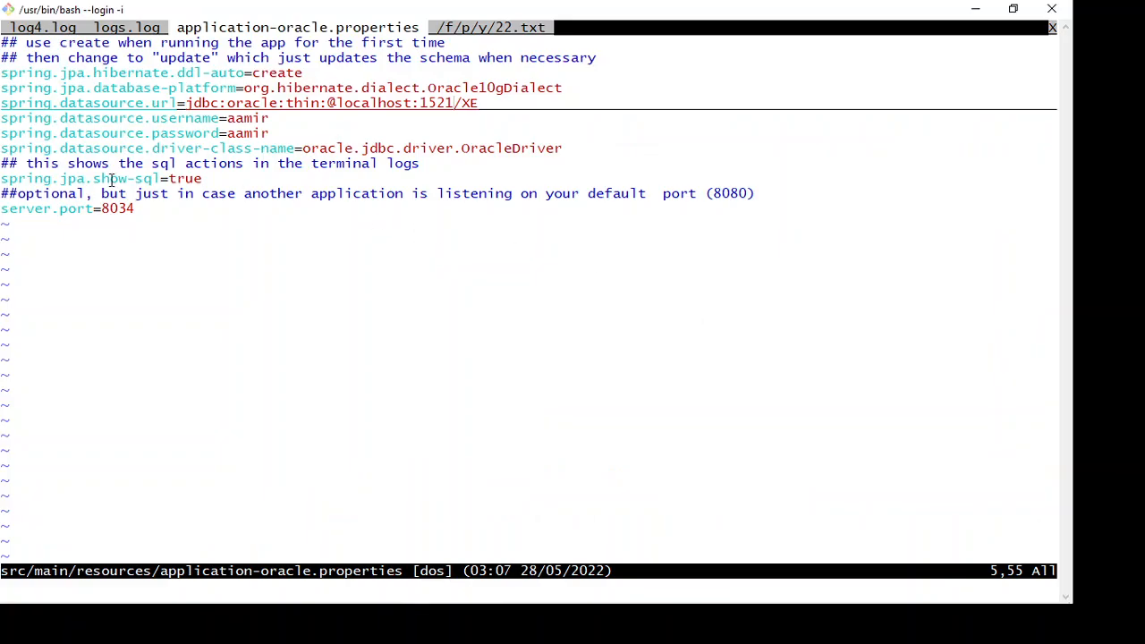
{"action": "left_click_drag", "start_coordinate": [237, 87], "coordinate": [158, 118]}
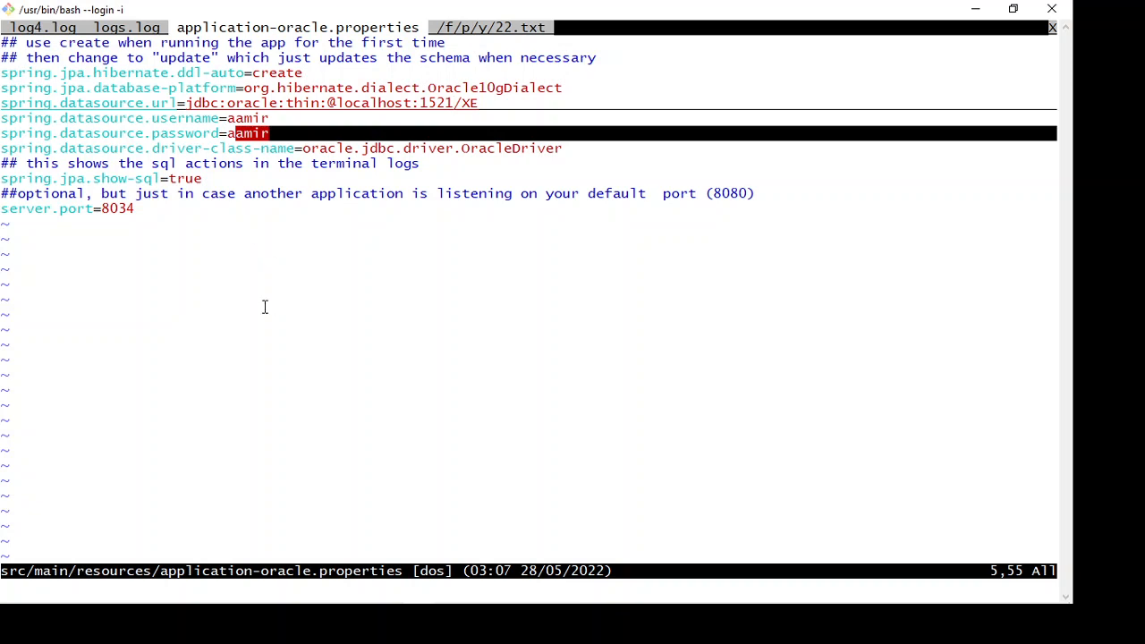
{"action": "mouse_move", "coordinate": [429, 411]}
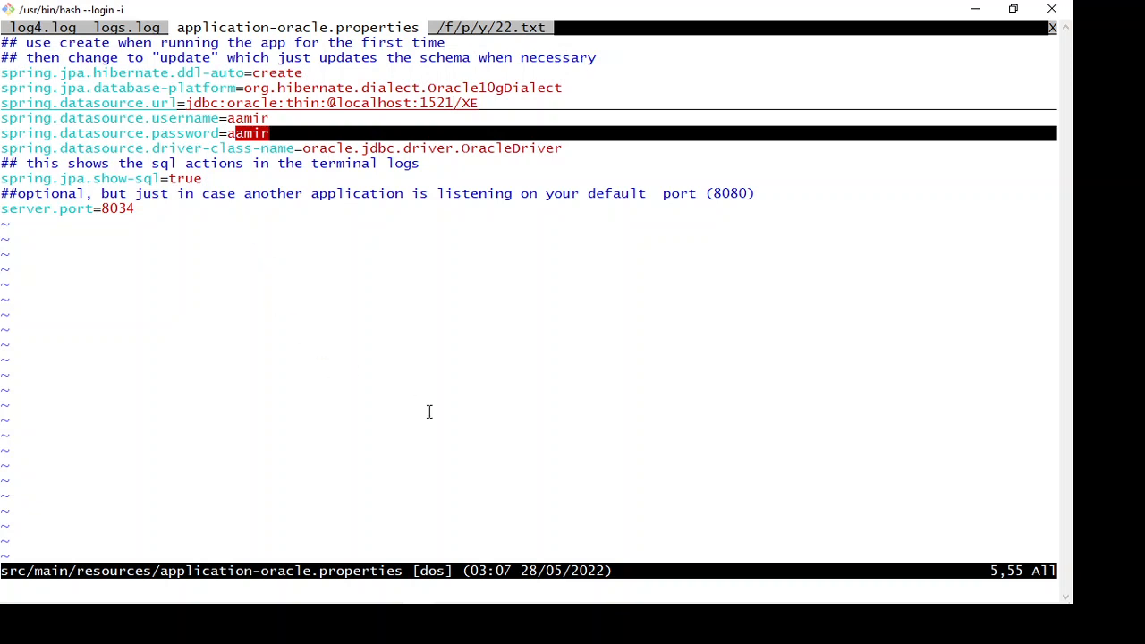
{"action": "mouse_move", "coordinate": [498, 500]}
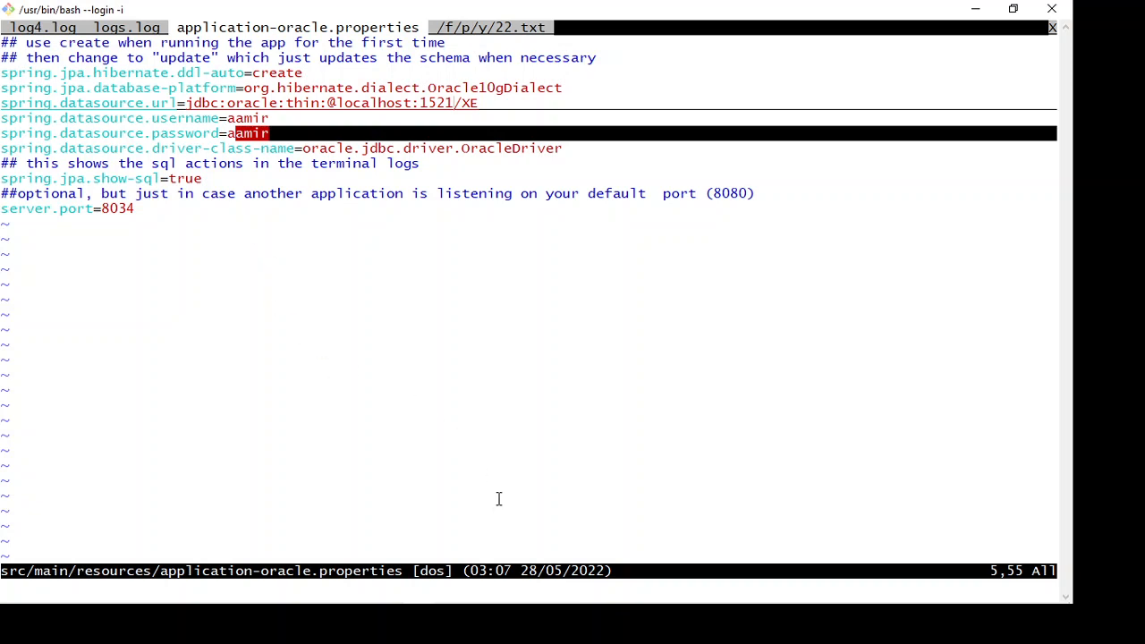